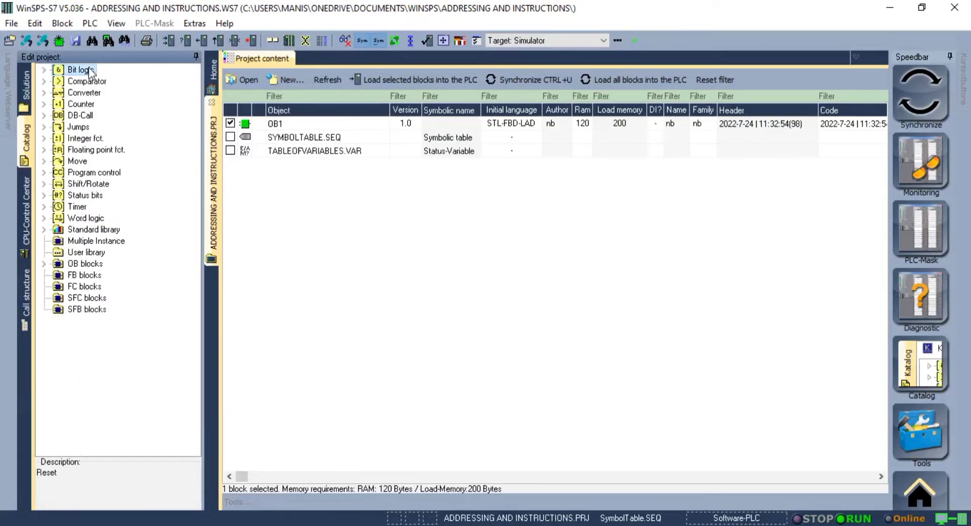
# Expand Bit logic and read the normally open, NOT, normally closed and midline output descriptions
pyautogui.click(44, 69)
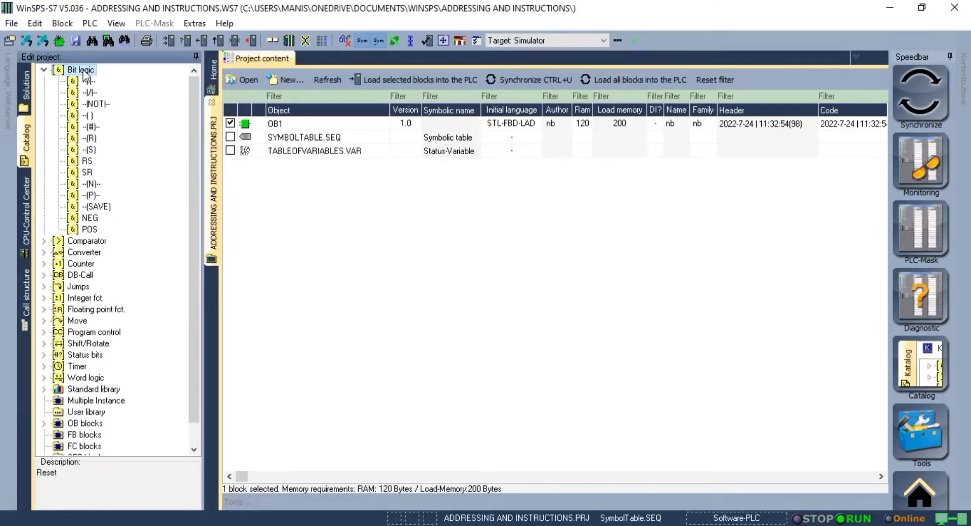
pyautogui.click(88, 80)
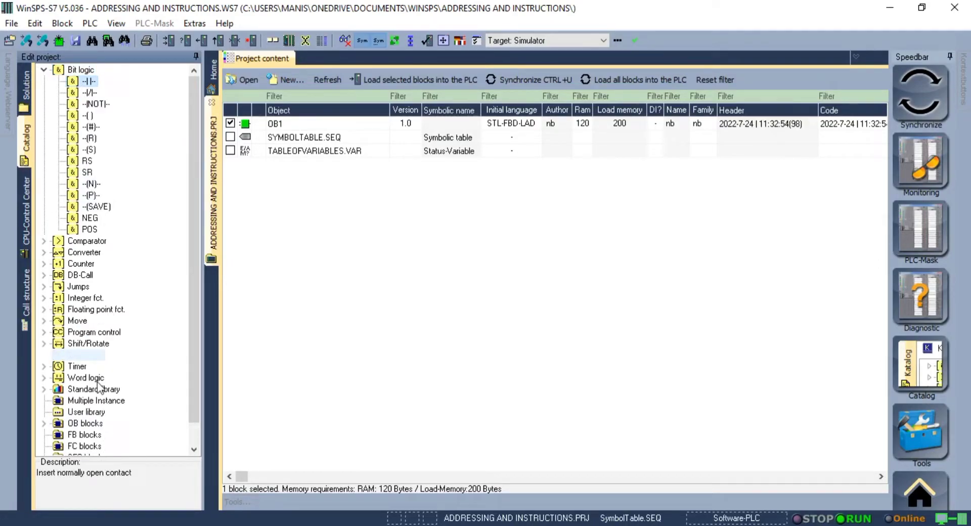
pyautogui.click(88, 92)
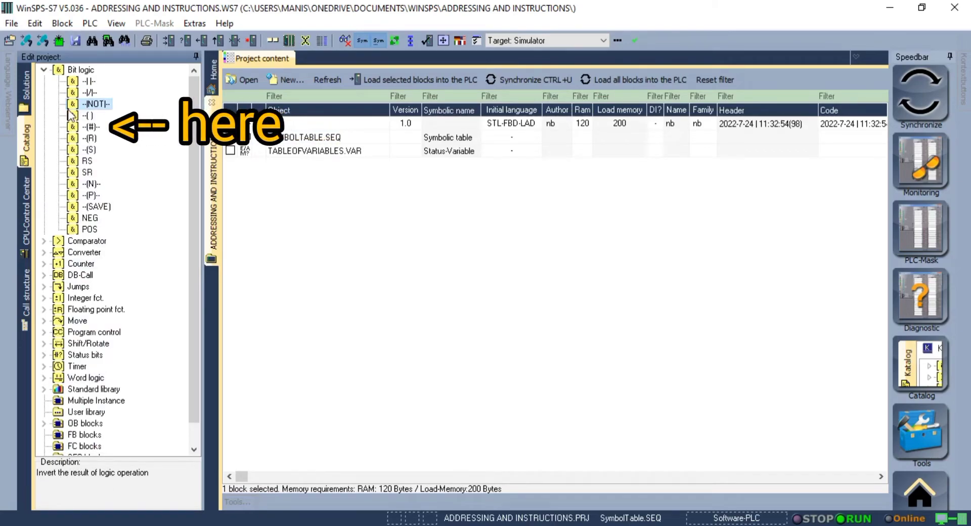
pyautogui.click(90, 93)
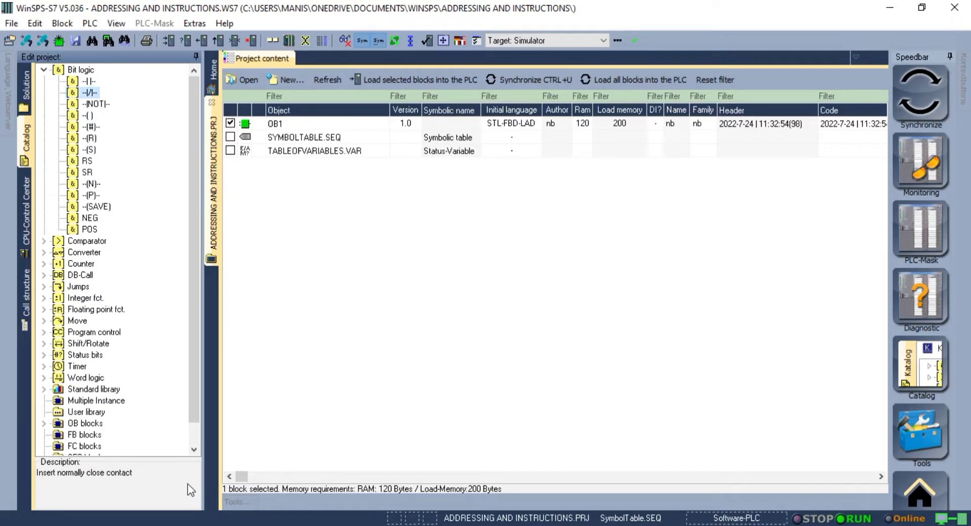
pyautogui.click(86, 115)
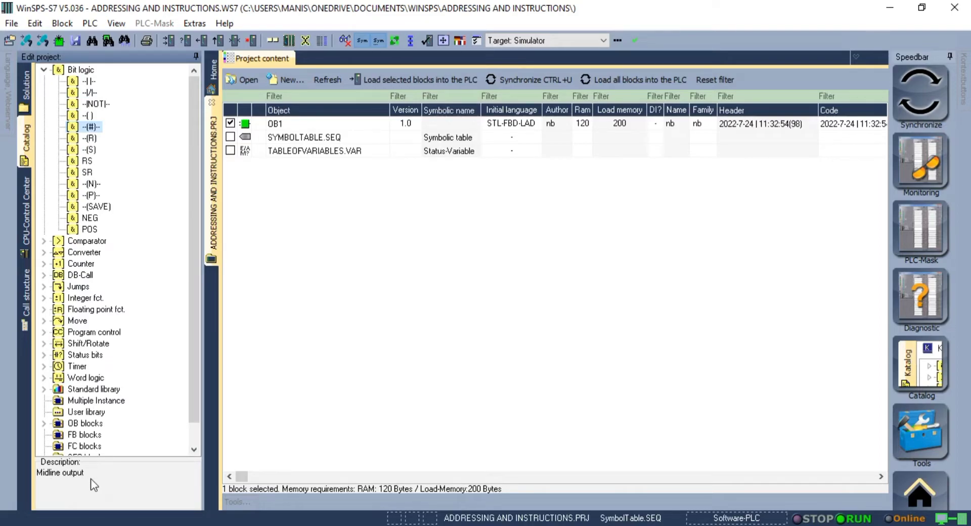
pyautogui.moveTo(116, 130)
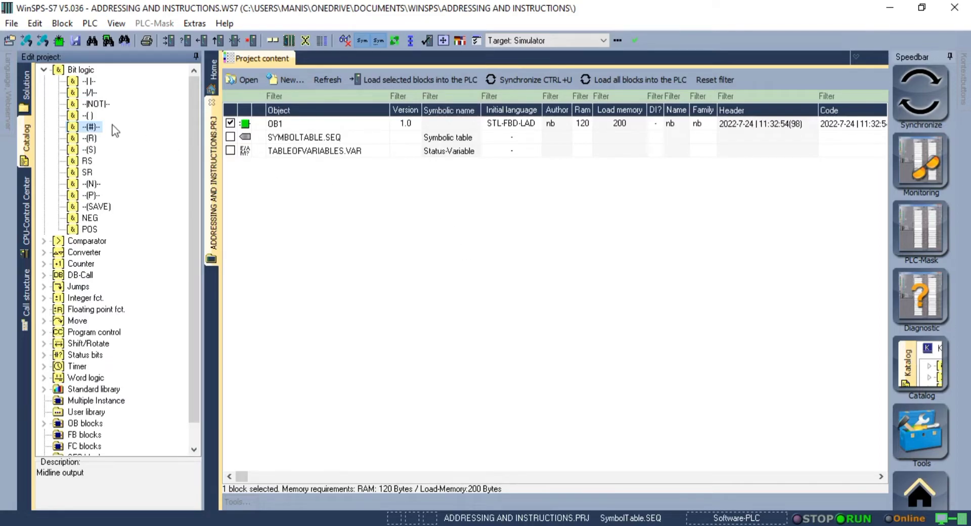
# Open OB1 from Project content and turn monitoring on
pyautogui.doubleClick(275, 123)
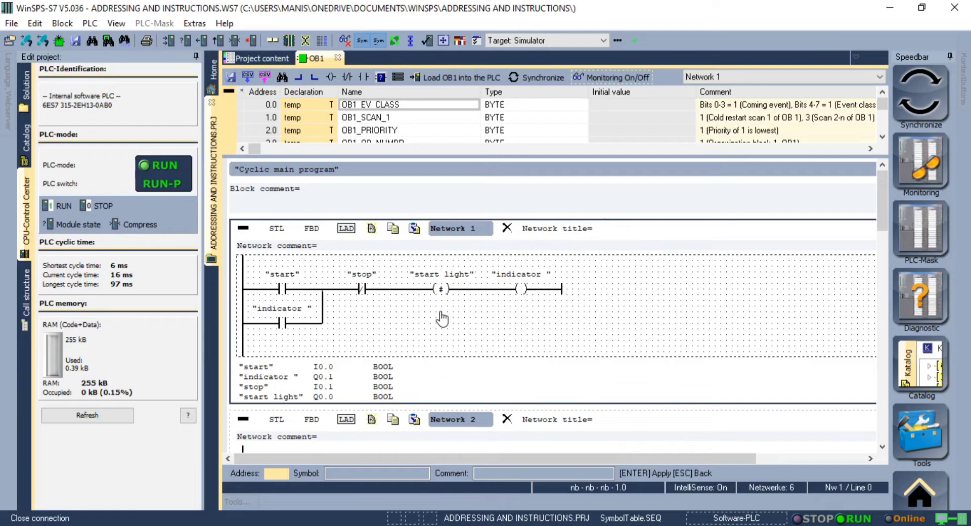
pyautogui.click(611, 77)
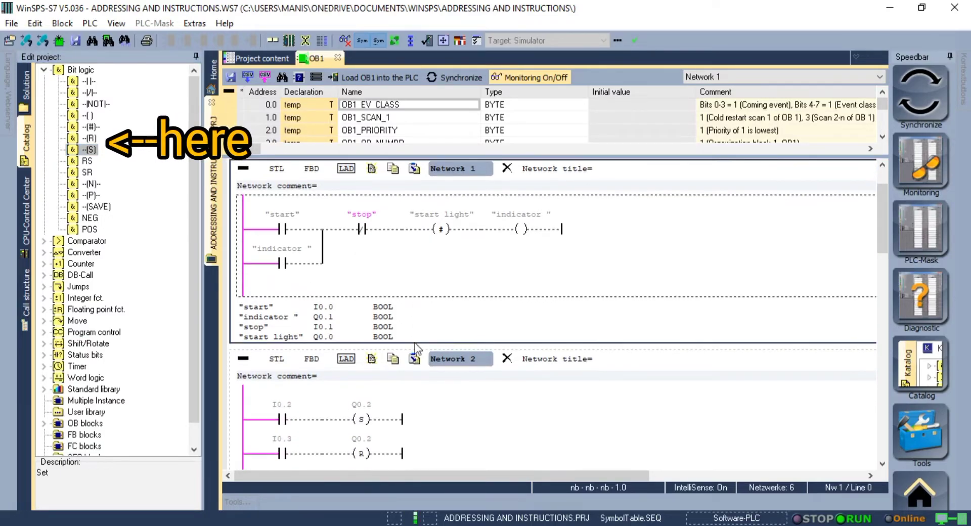
# Scroll down to Network 2, where I0.2 sets and I0.3 resets Q0.2
pyautogui.scroll(-3)
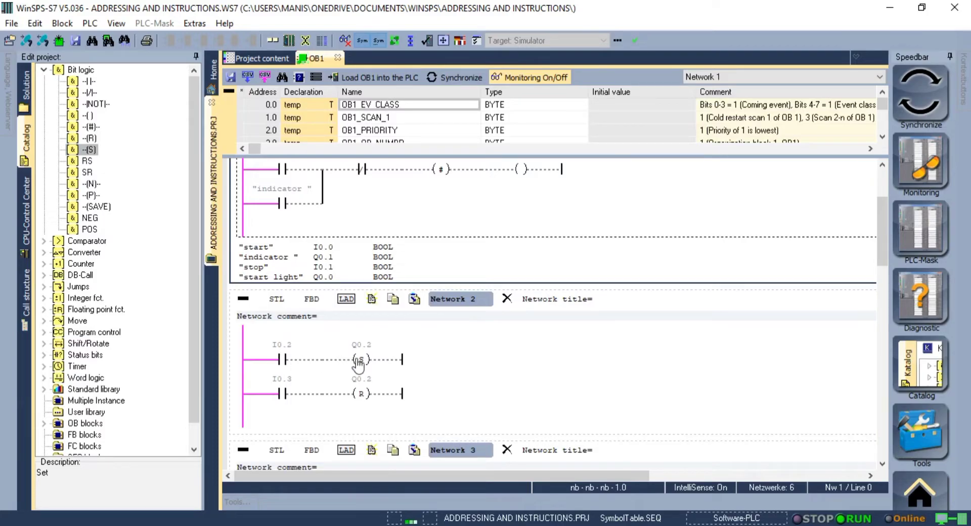
pyautogui.moveTo(382, 353)
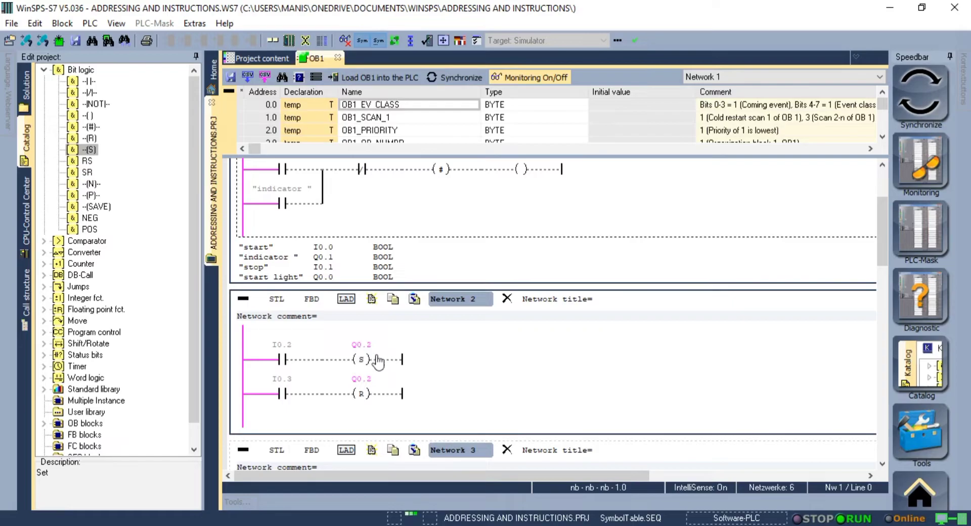
pyautogui.moveTo(290, 399)
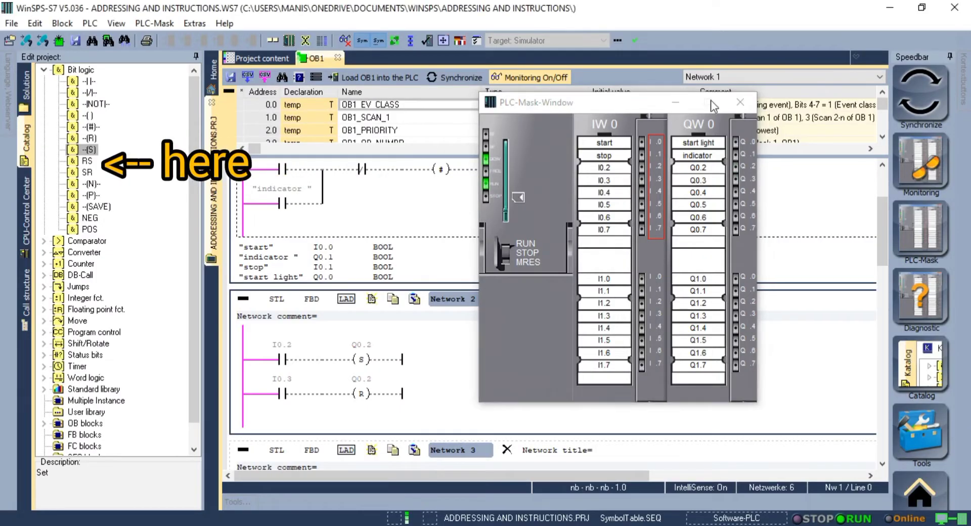
# Scroll to the RS/SR flip-flop Networks 3 and 4 and read the SR description
pyautogui.scroll(-3)
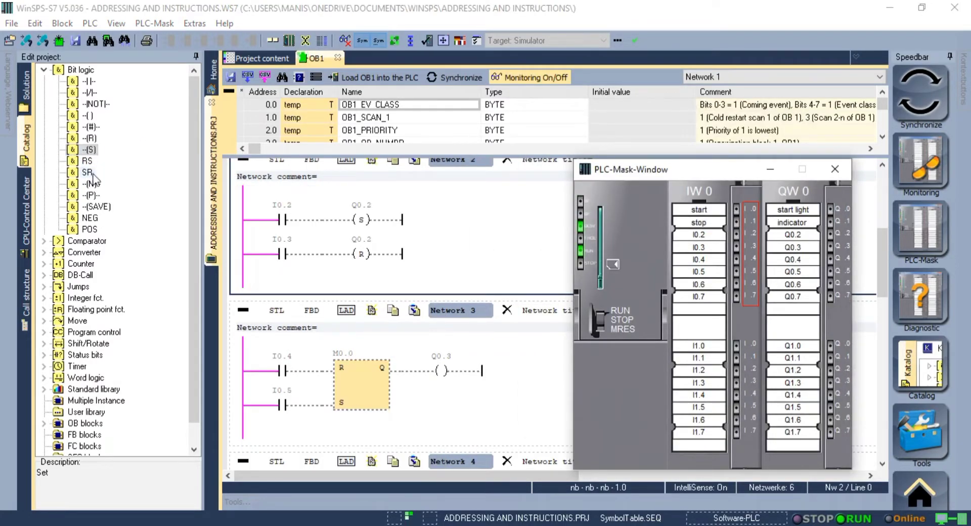
pyautogui.click(86, 172)
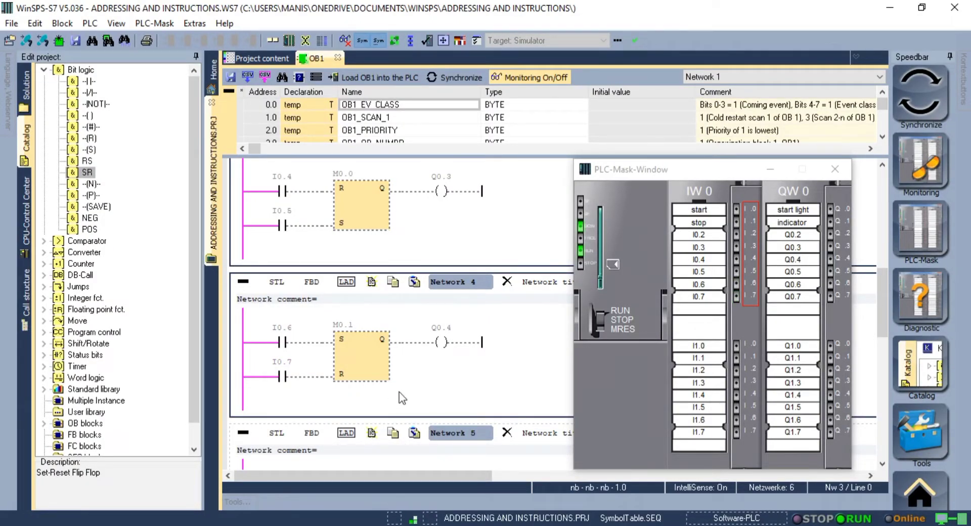
# Scroll to Network 5 and read the --(N)-- and --(P)-- edge detection descriptions
pyautogui.scroll(-3)
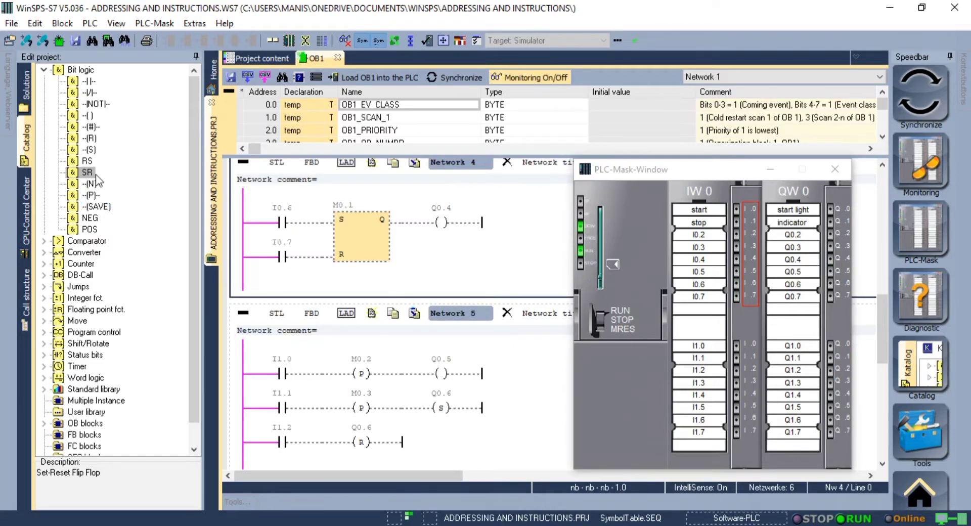
pyautogui.click(90, 184)
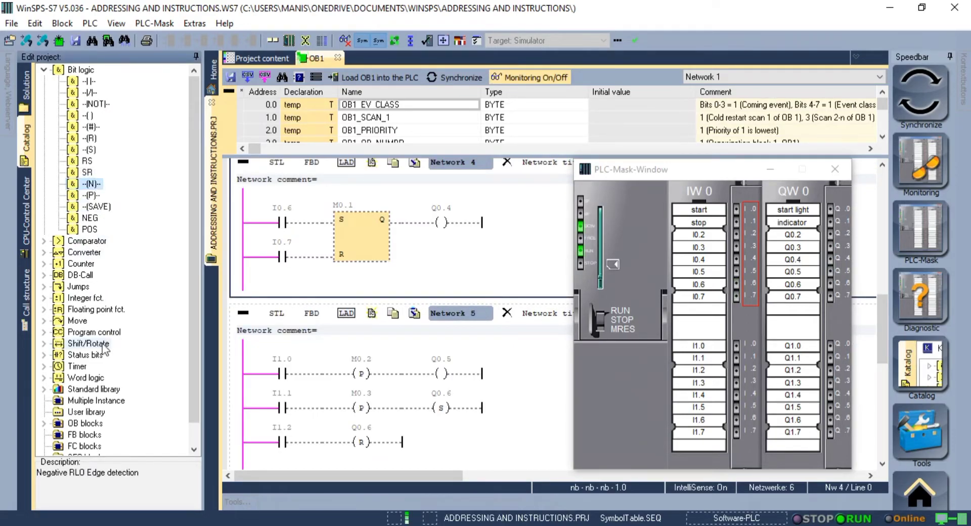
pyautogui.click(91, 196)
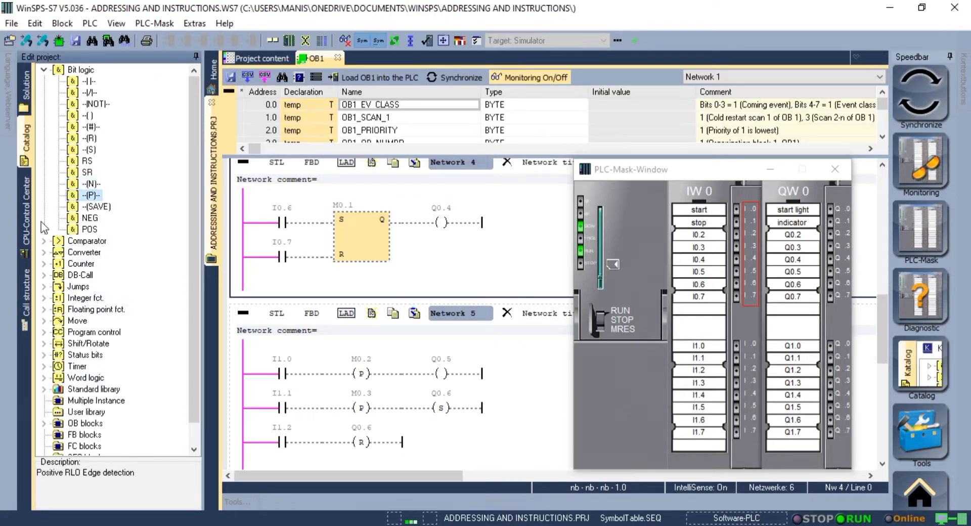
pyautogui.moveTo(368, 392)
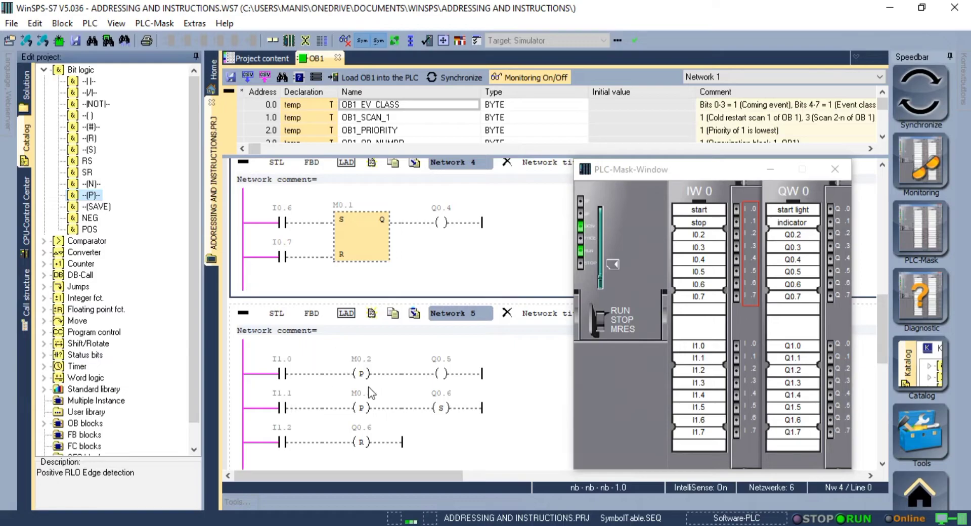